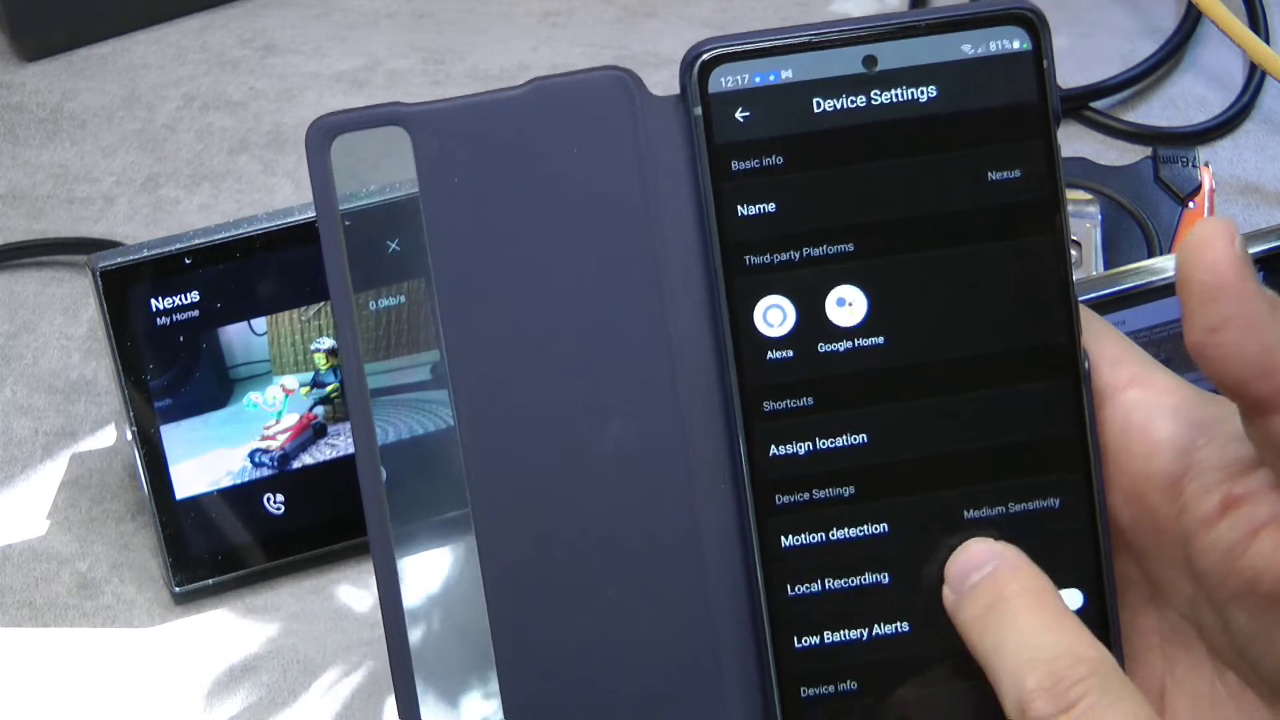
- Open Local Recording in the Nexus camera's Device Settings to list its recorded clips
click(838, 579)
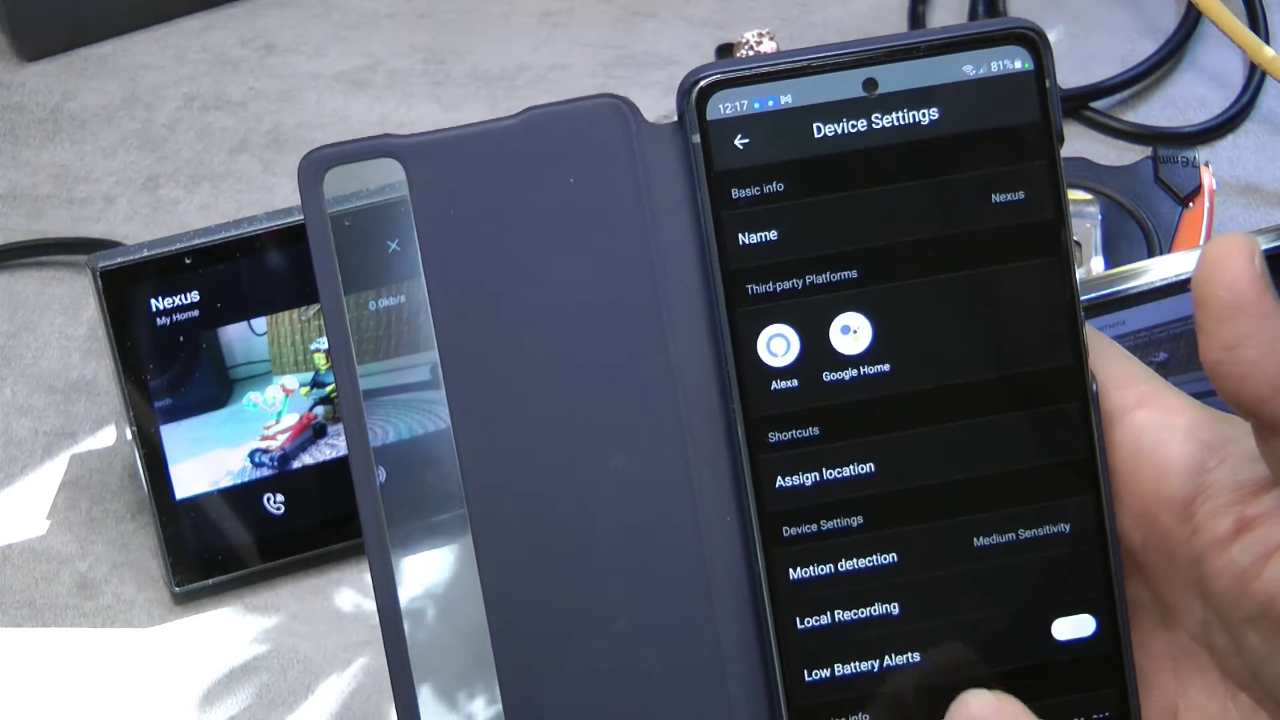
click(846, 608)
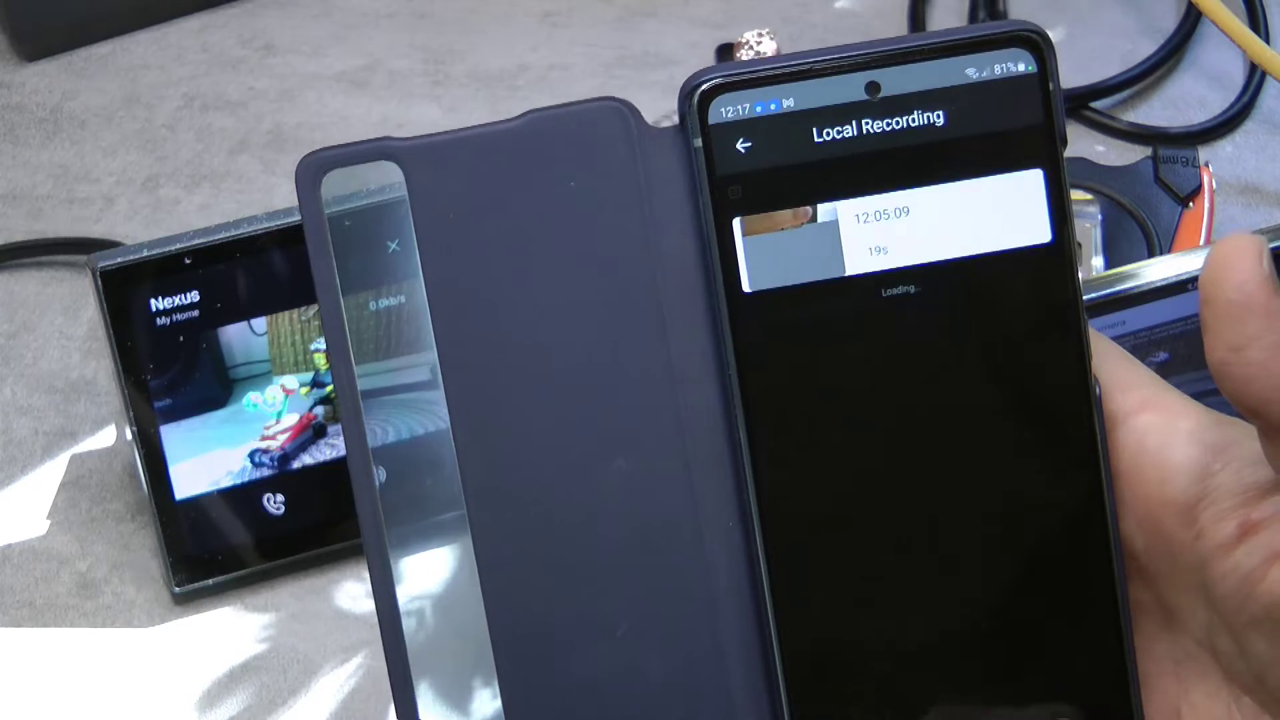